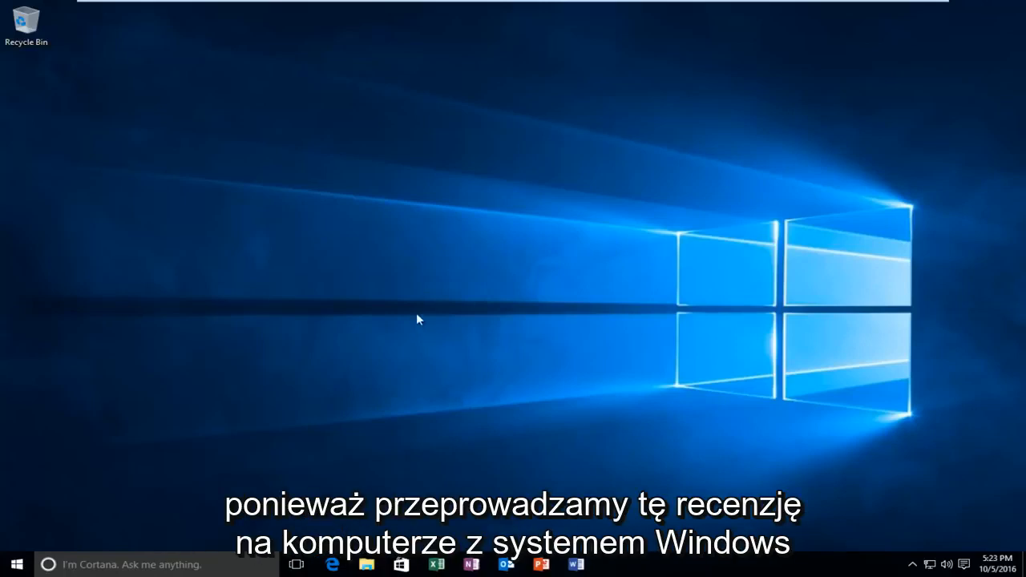
mouse_move(854, 381)
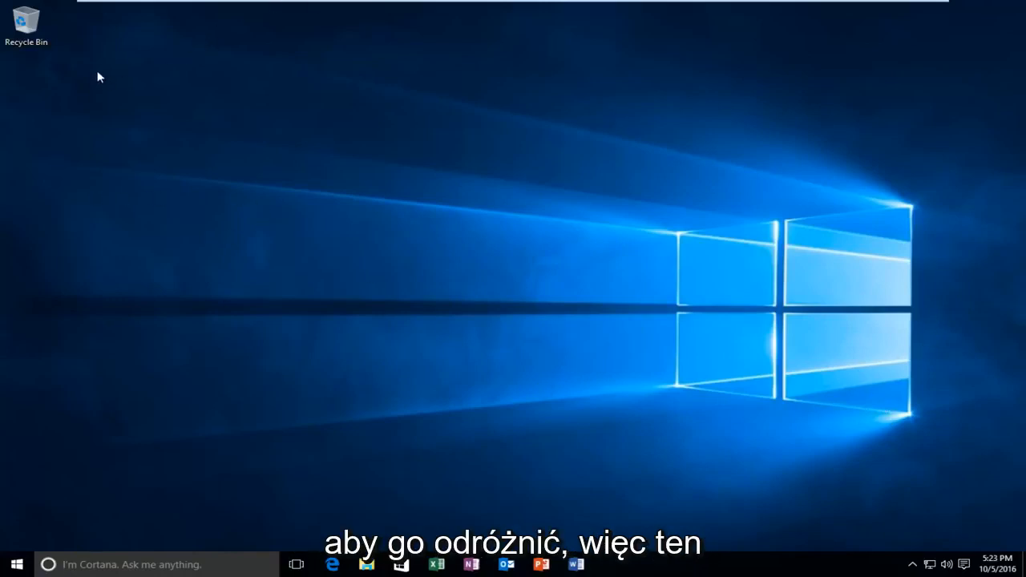
mouse_move(80, 34)
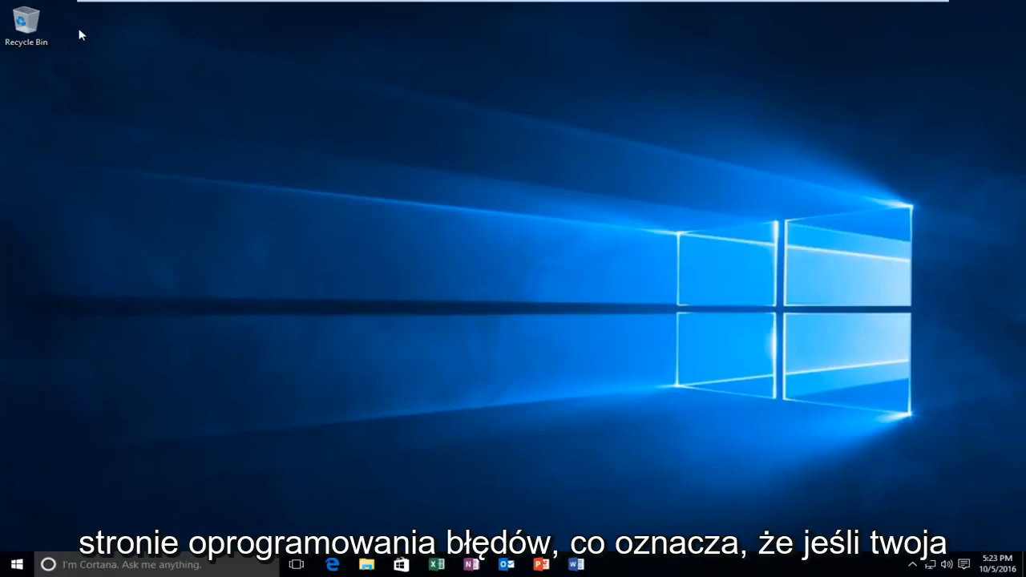
mouse_move(229, 247)
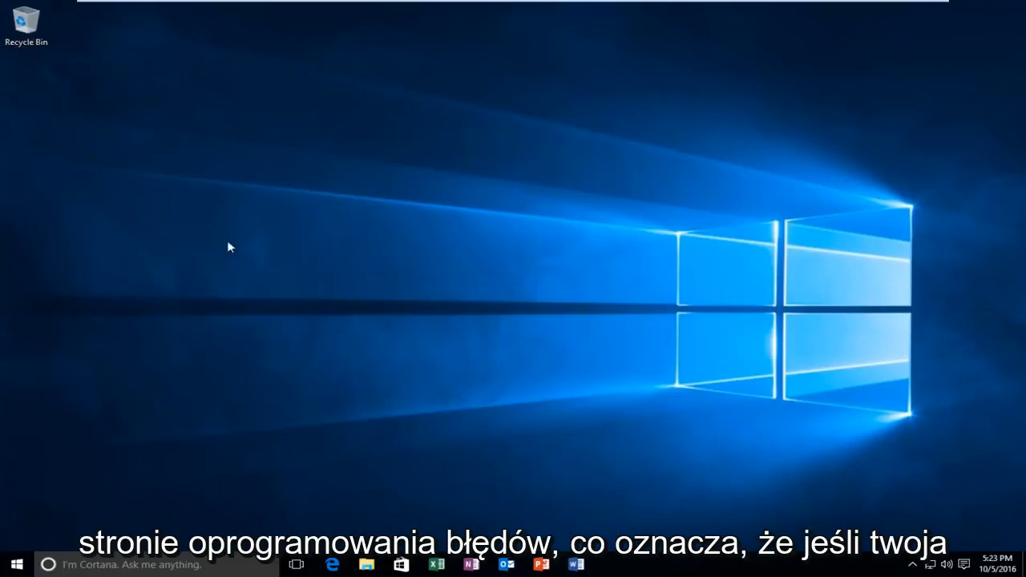
mouse_move(268, 248)
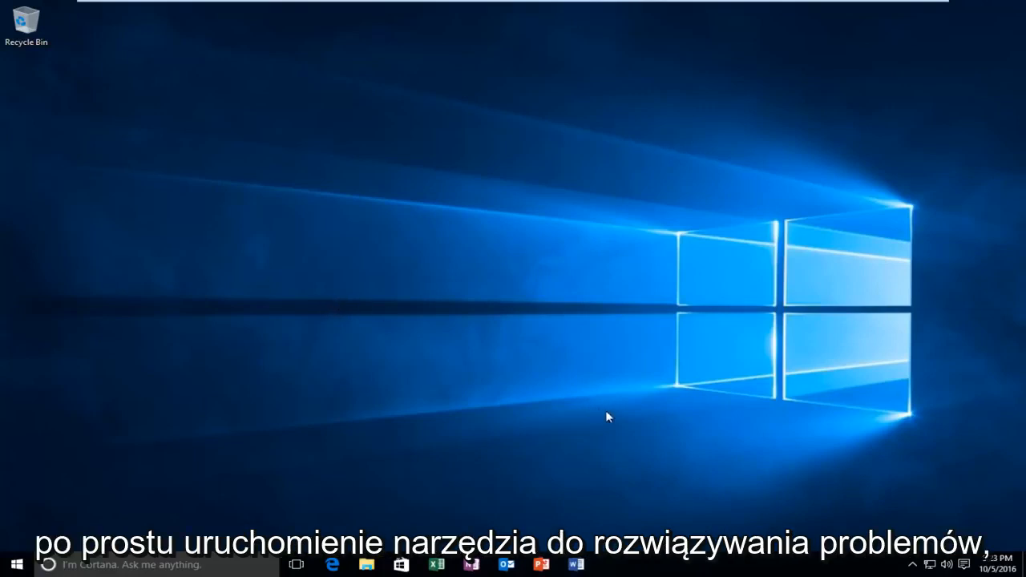
mouse_move(517, 311)
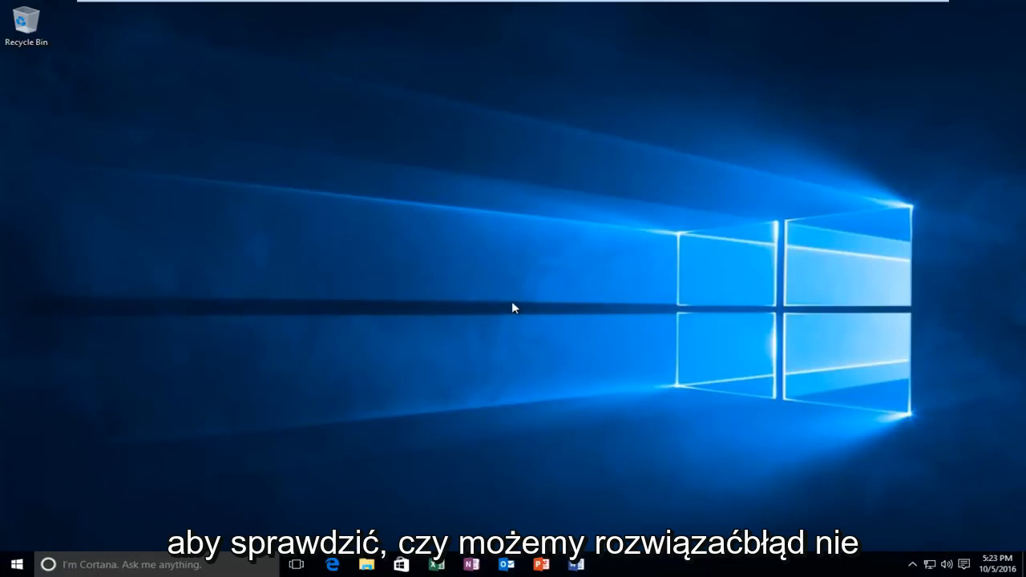
mouse_move(495, 315)
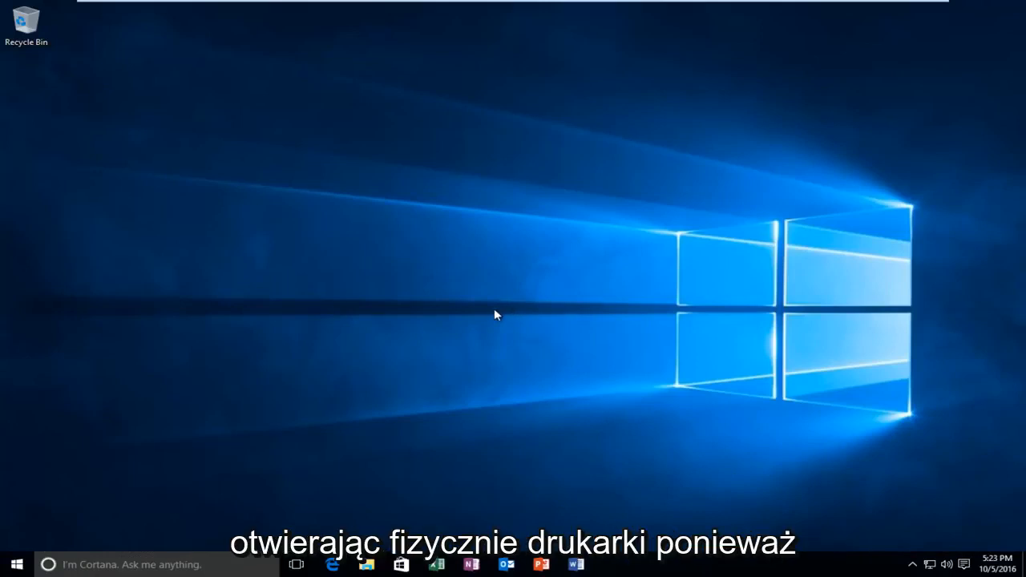
mouse_move(290, 209)
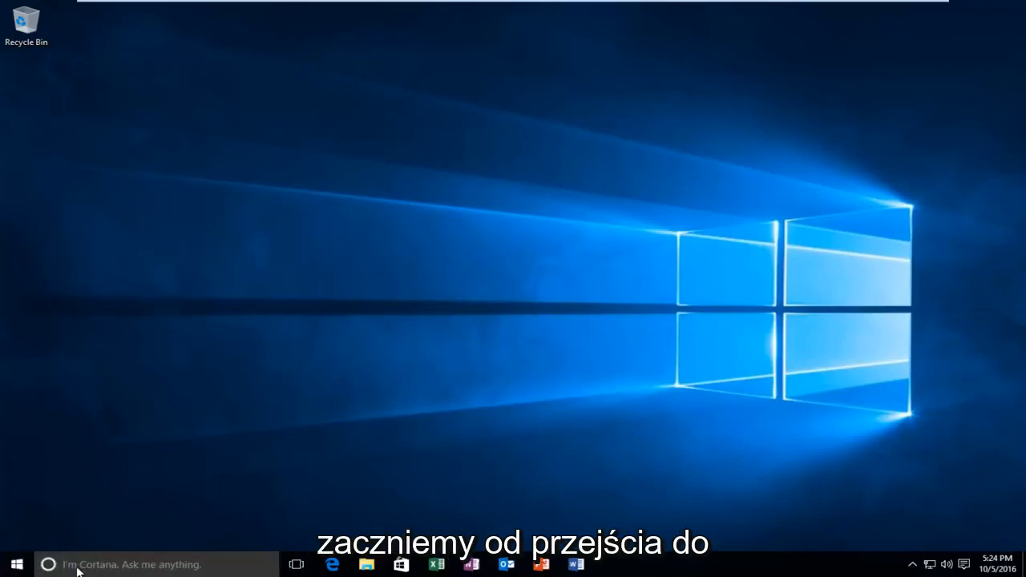
Search the Start menu for "printer" to find Devices and Printers
left_click(48, 565)
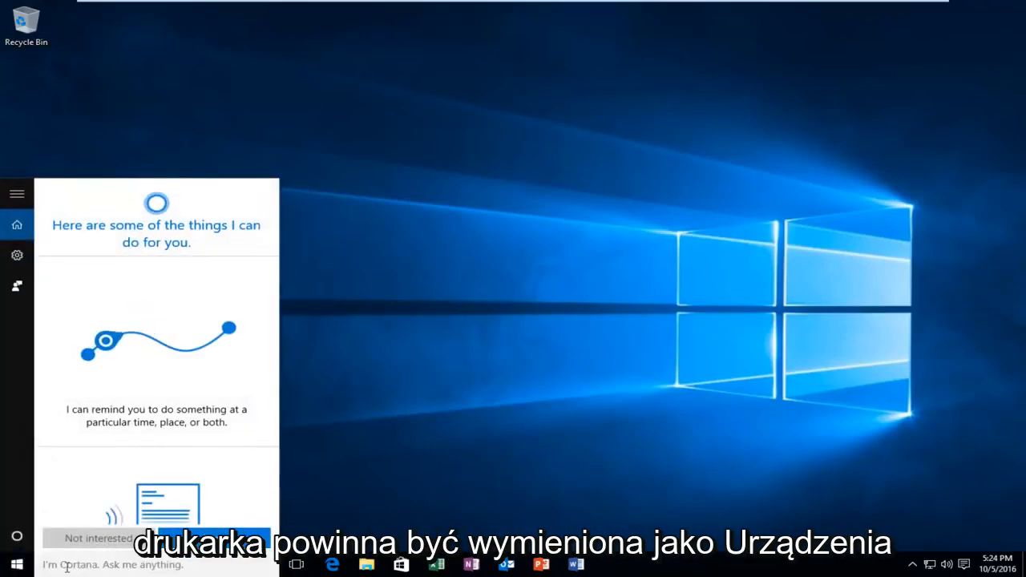
type("printer")
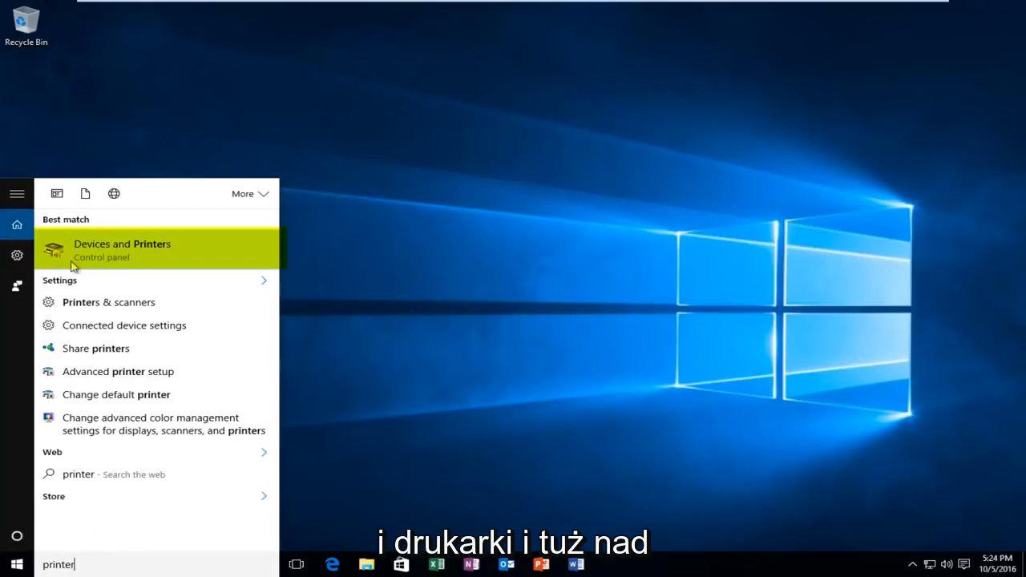
mouse_move(126, 233)
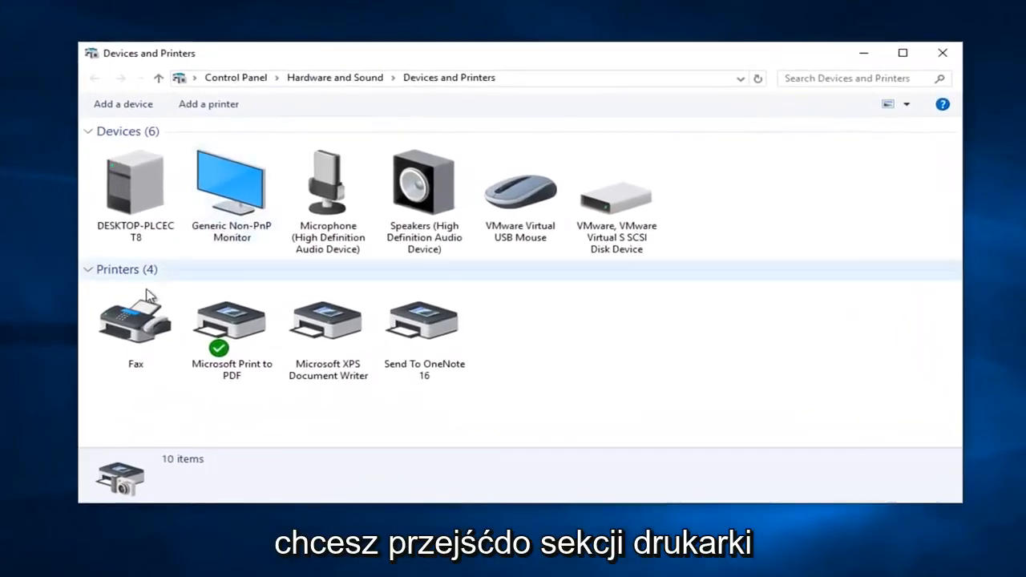
left_click(135, 320)
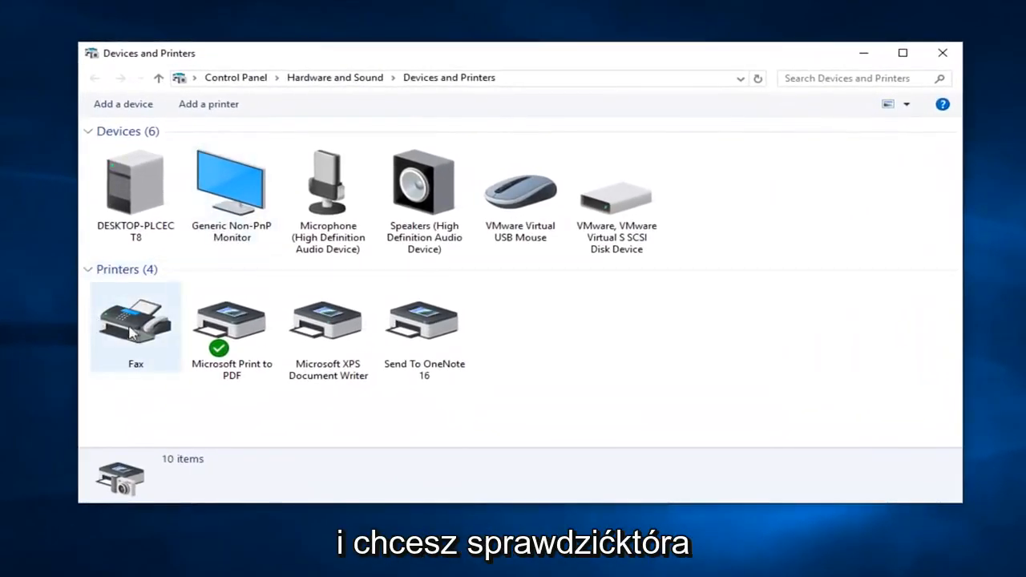
mouse_move(328, 316)
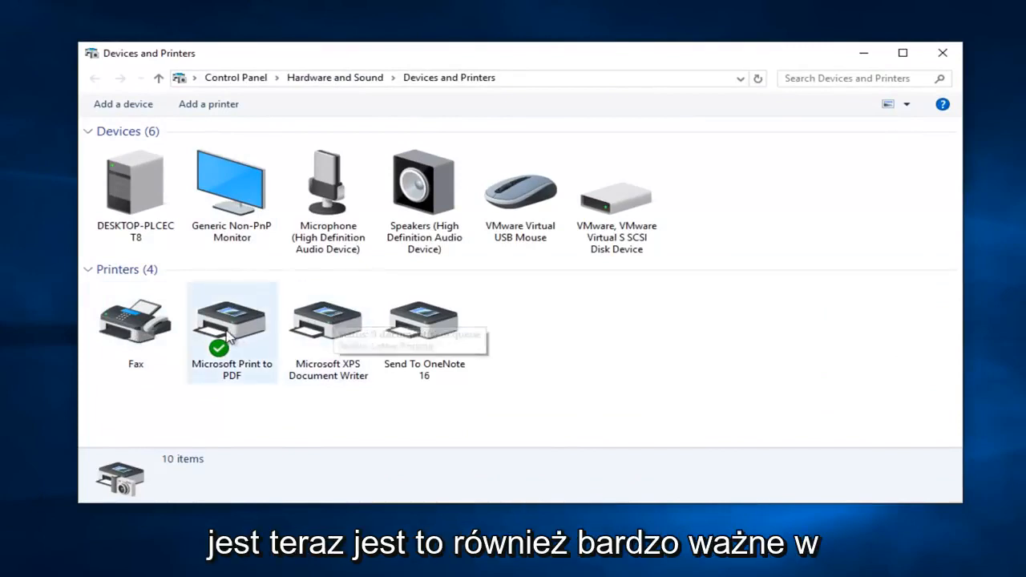
mouse_move(373, 432)
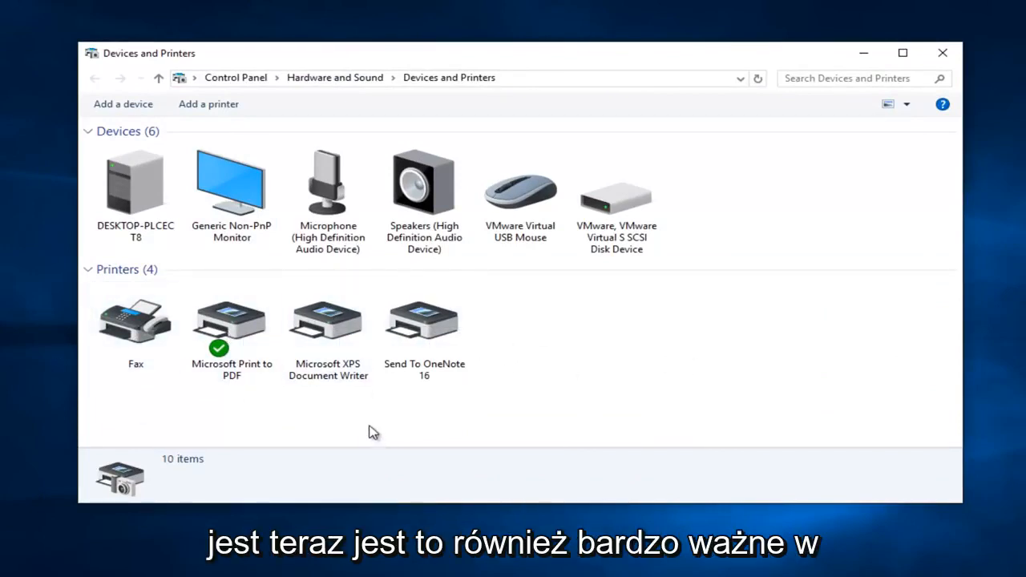
mouse_move(363, 428)
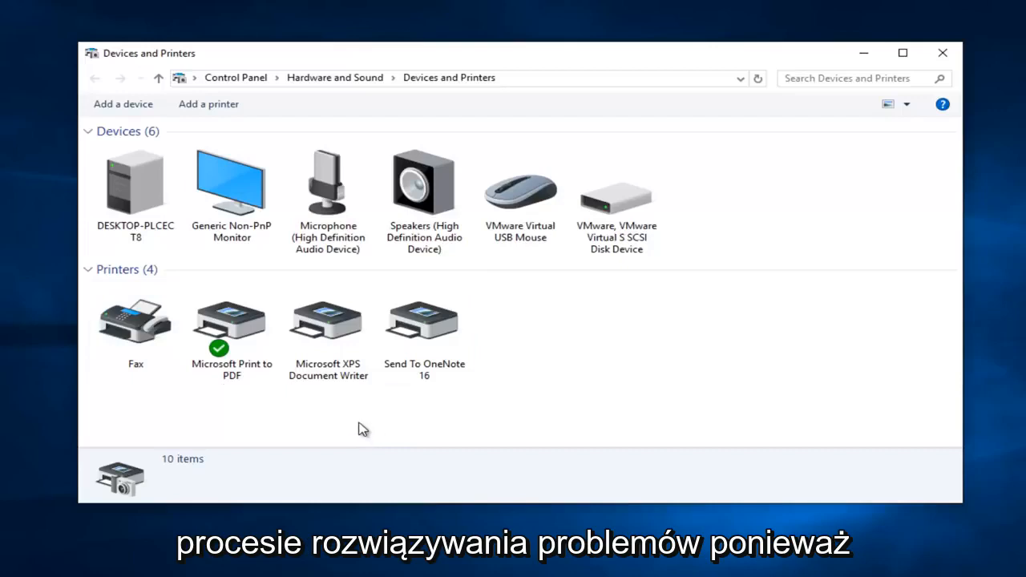
mouse_move(230, 321)
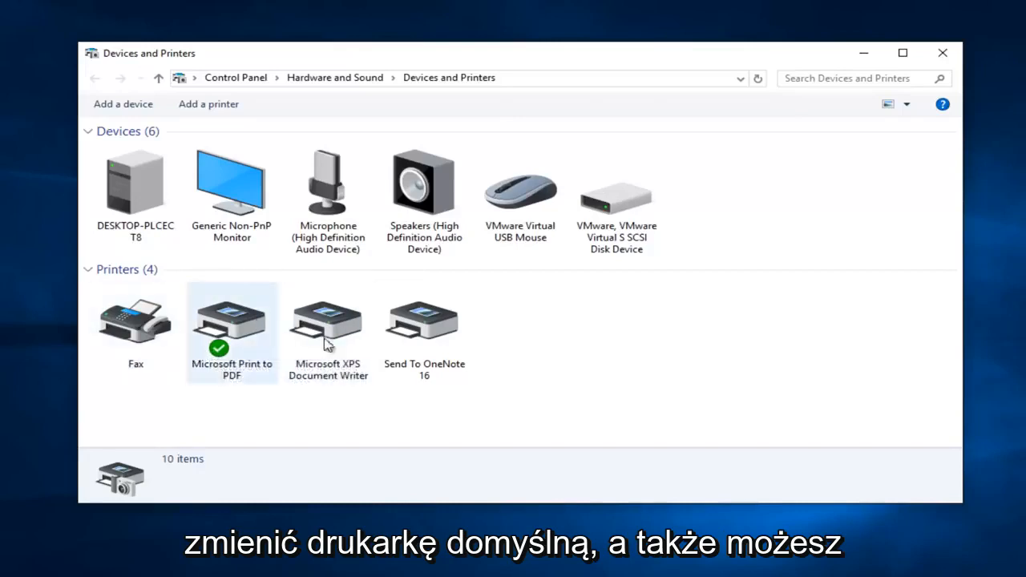
left_click(328, 329)
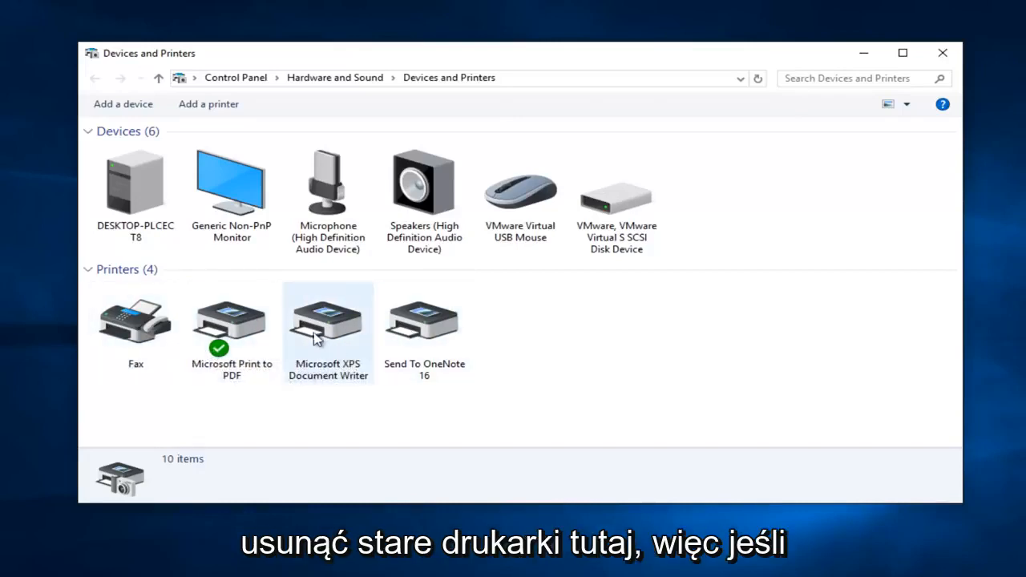
Show the context menu for Microsoft XPS Document Writer
right_click(328, 325)
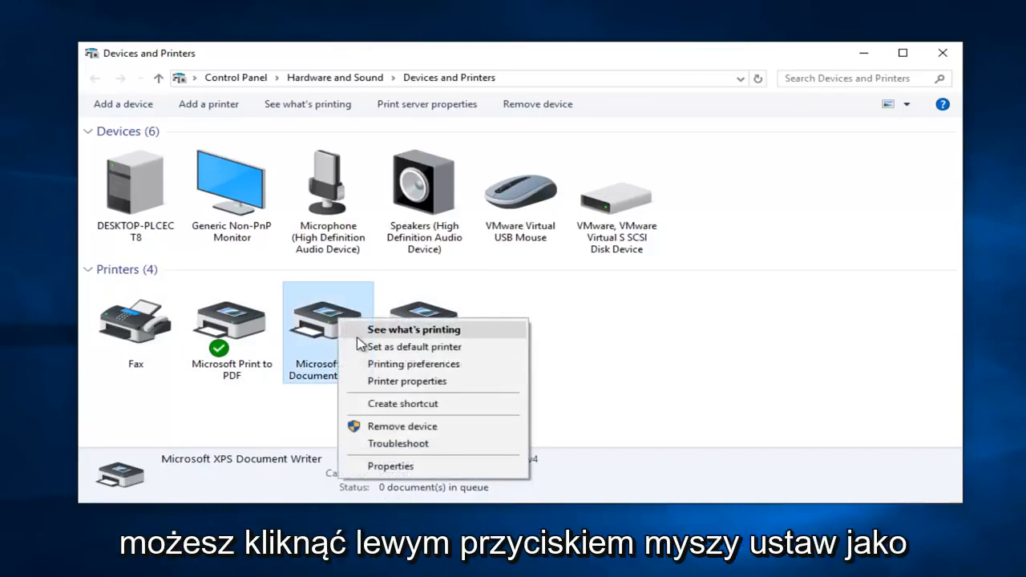
mouse_move(415, 346)
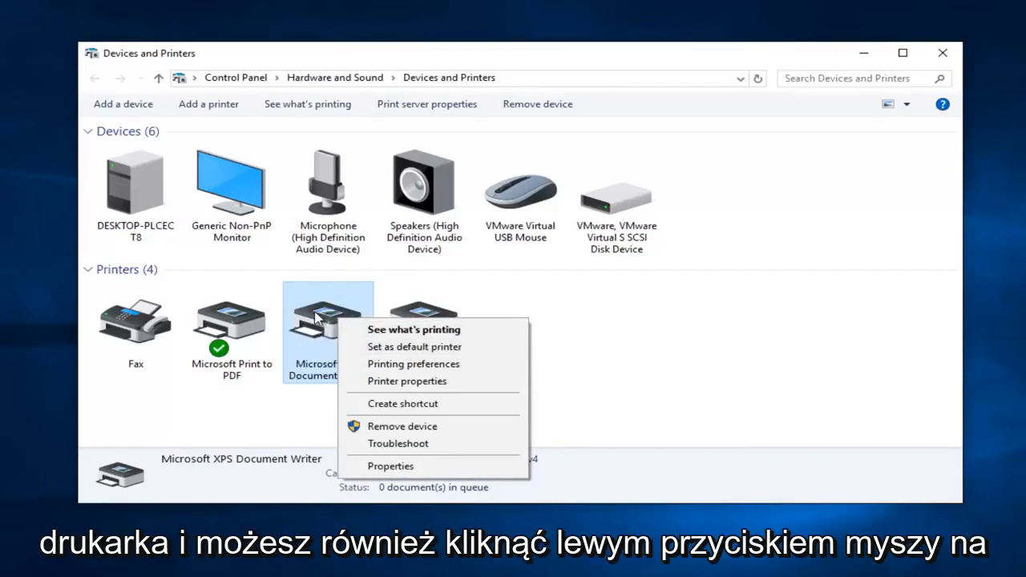
mouse_move(401, 425)
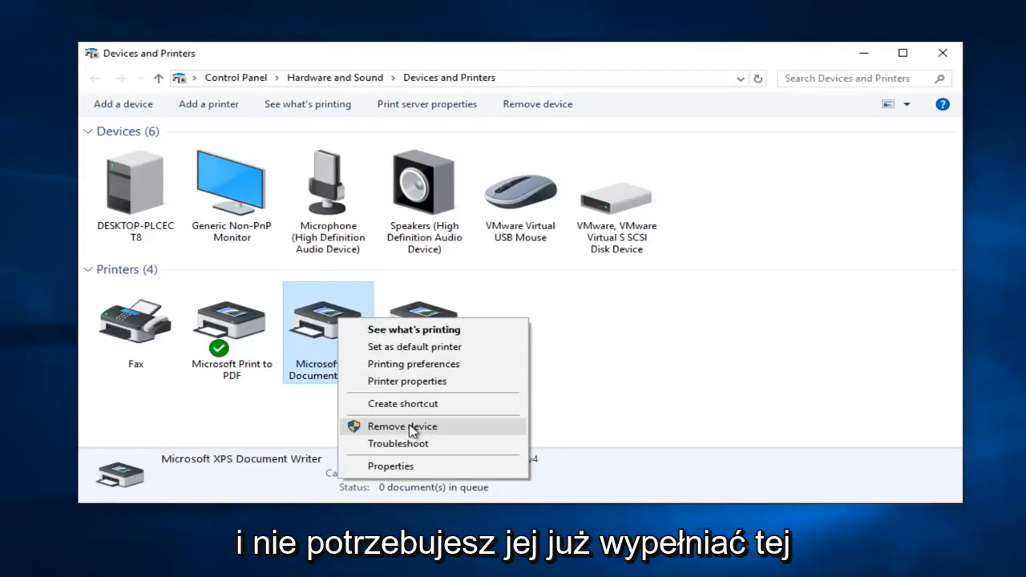
mouse_move(253, 336)
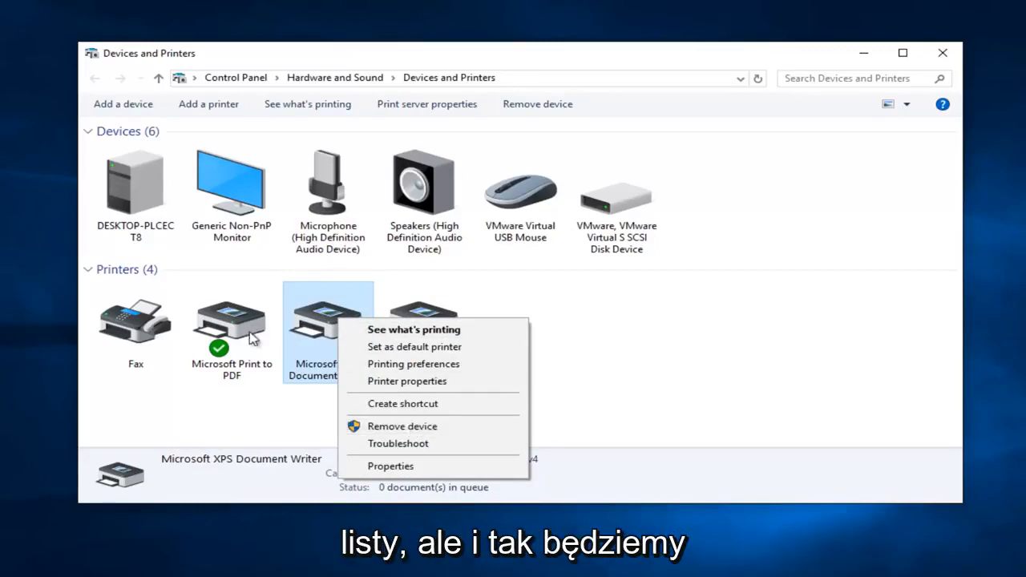
Close the XPS Document Writer menu and select Microsoft Print to PDF
left_click(270, 404)
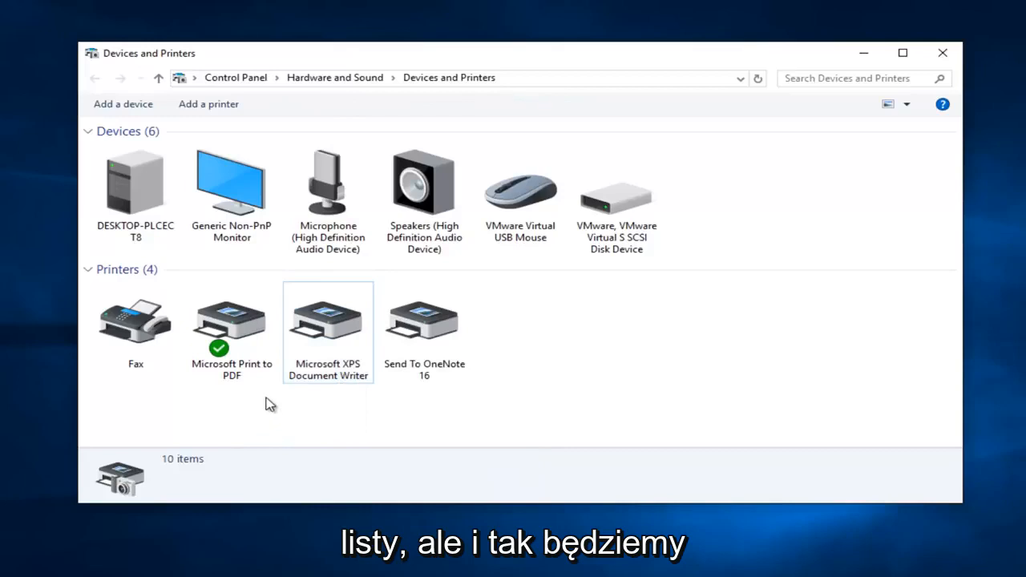
mouse_move(278, 389)
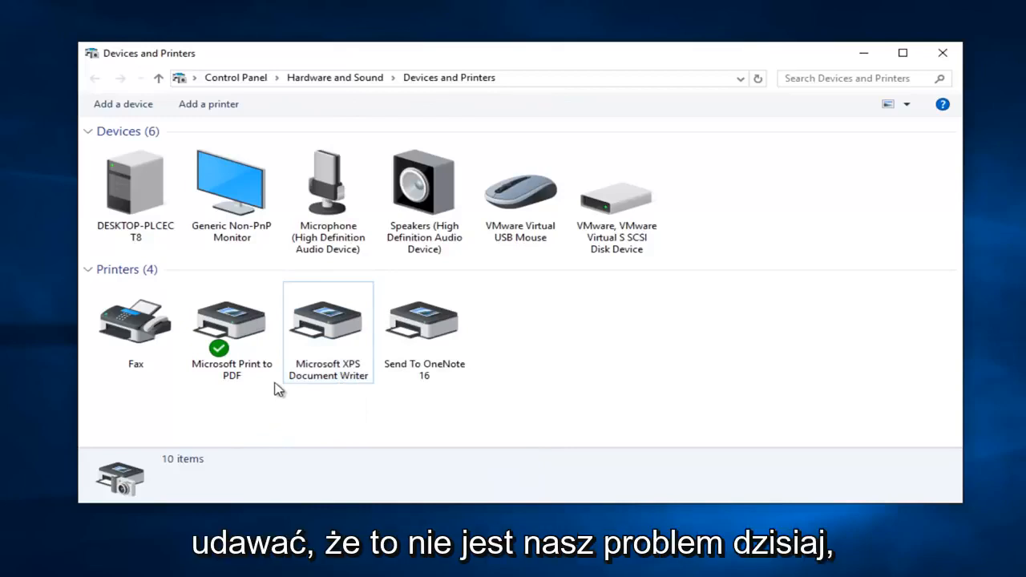
left_click(232, 321)
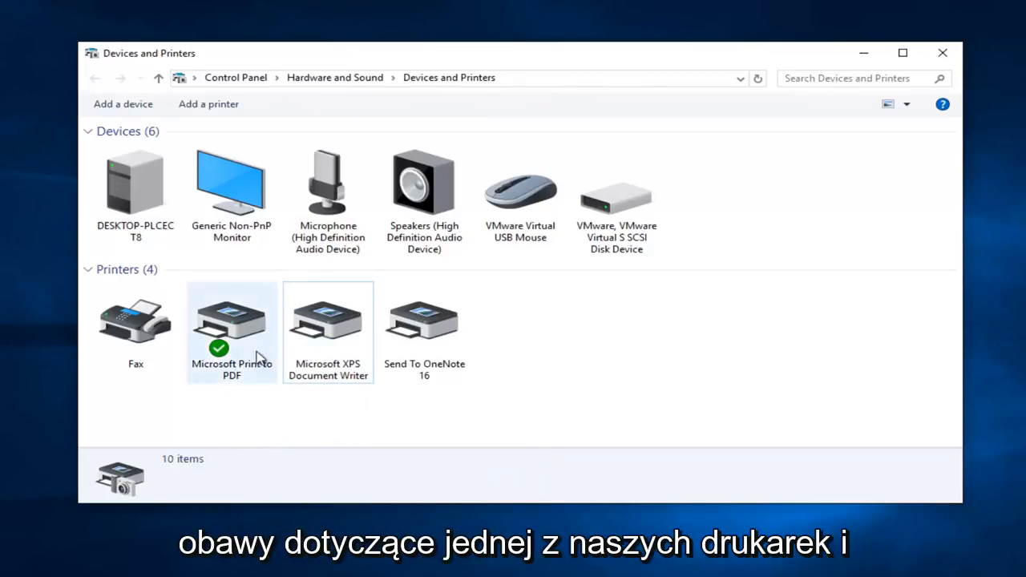
left_click(231, 321)
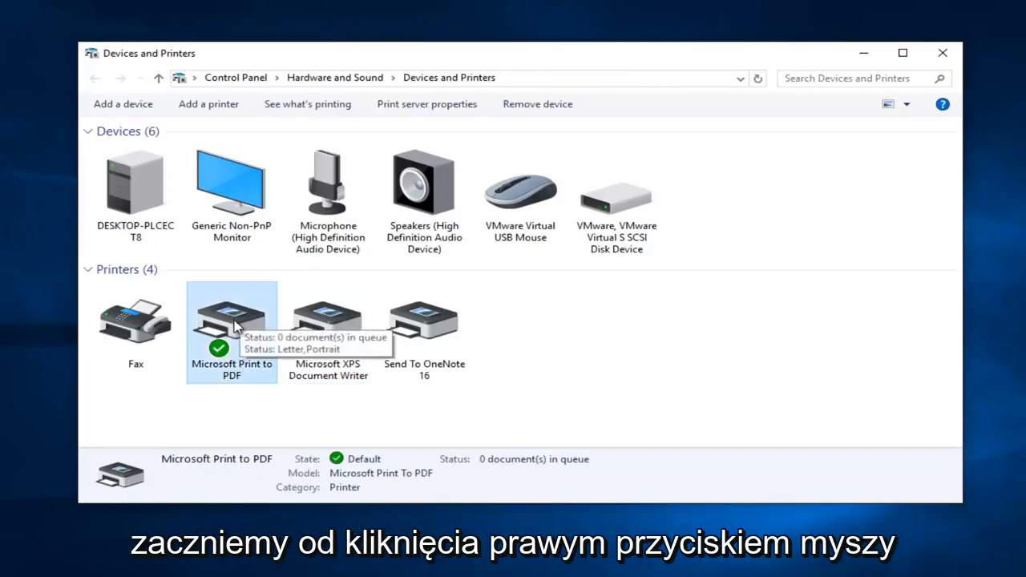
mouse_move(299, 383)
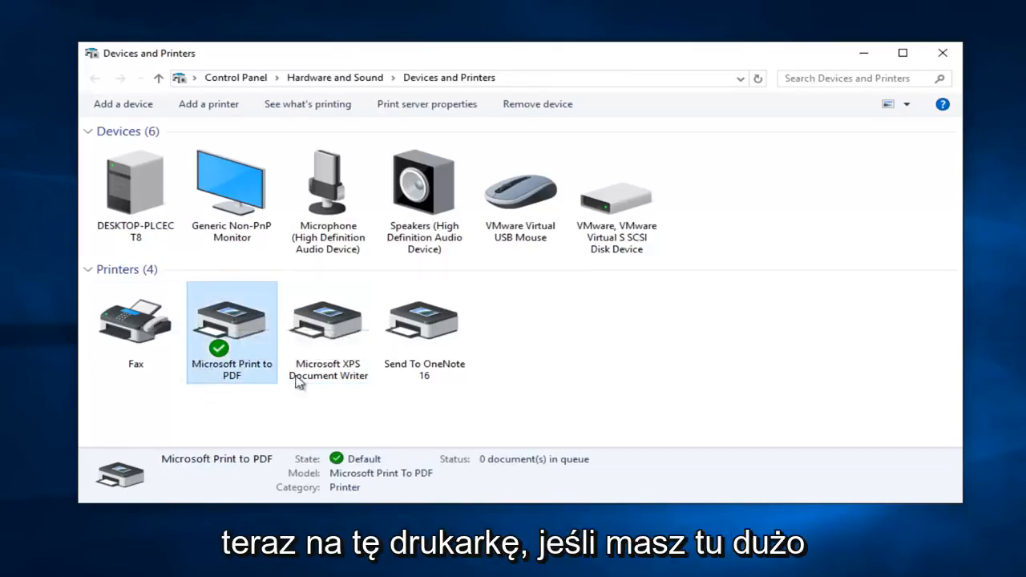
mouse_move(768, 385)
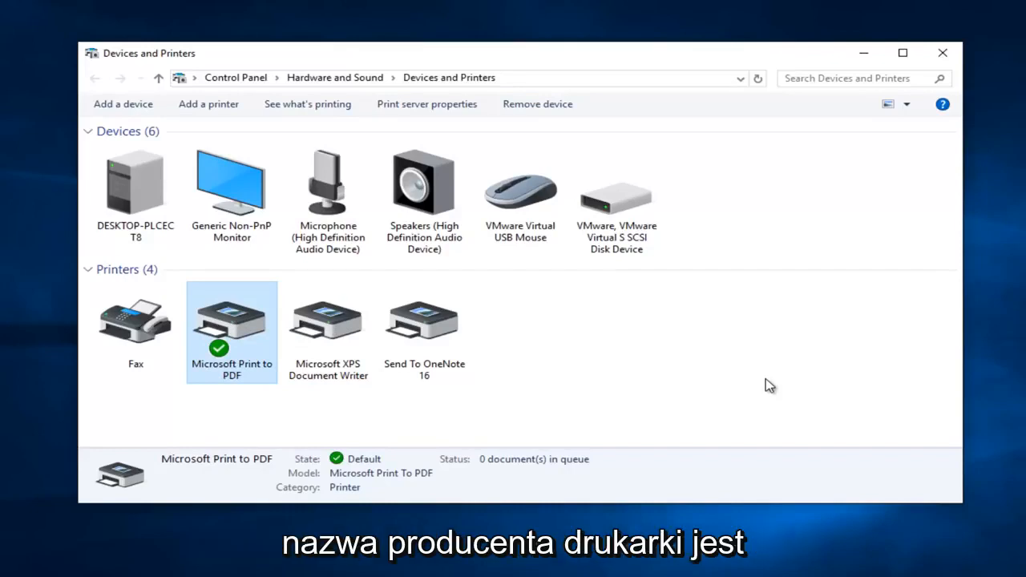
mouse_move(736, 365)
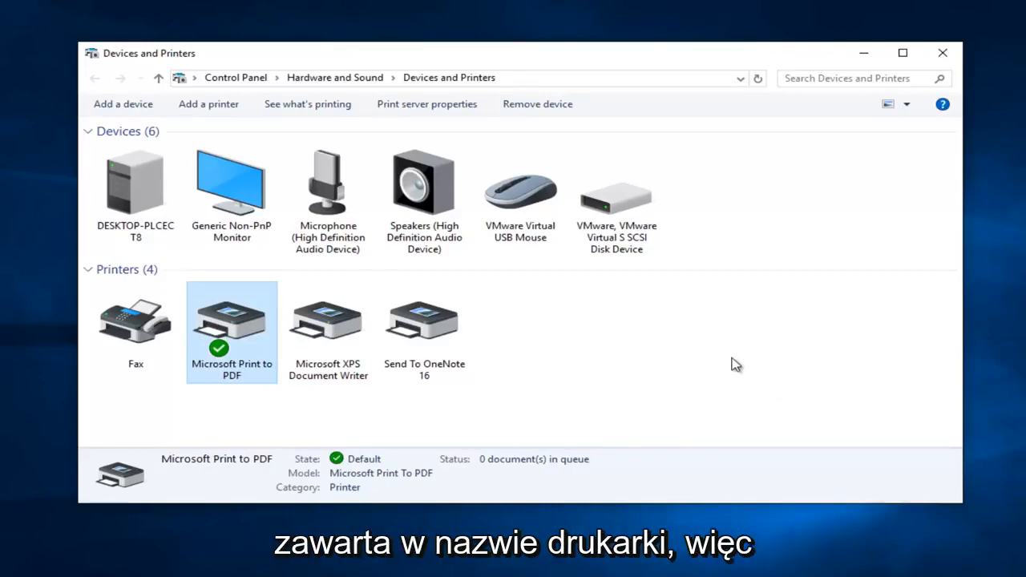
mouse_move(115, 453)
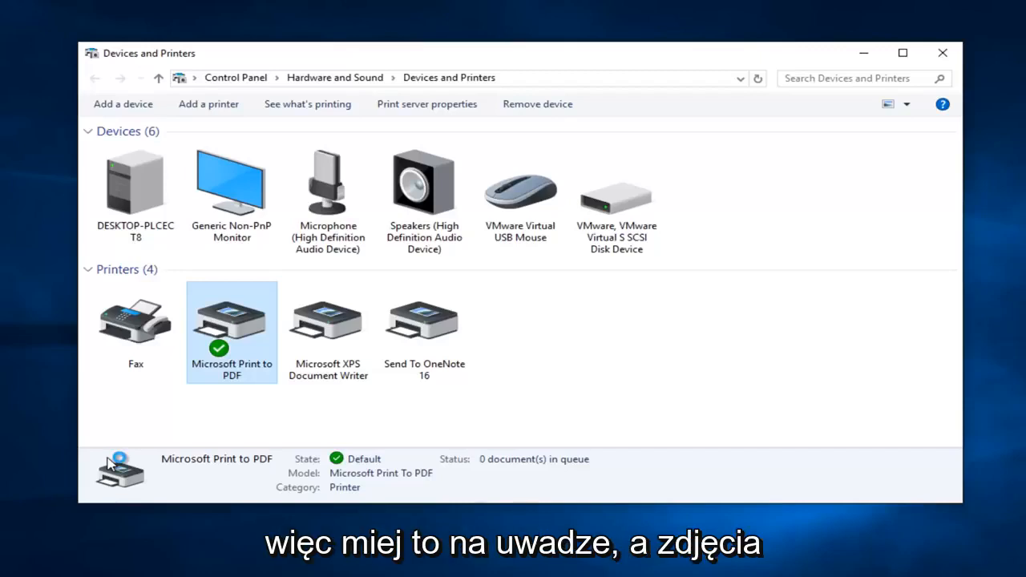
mouse_move(365, 325)
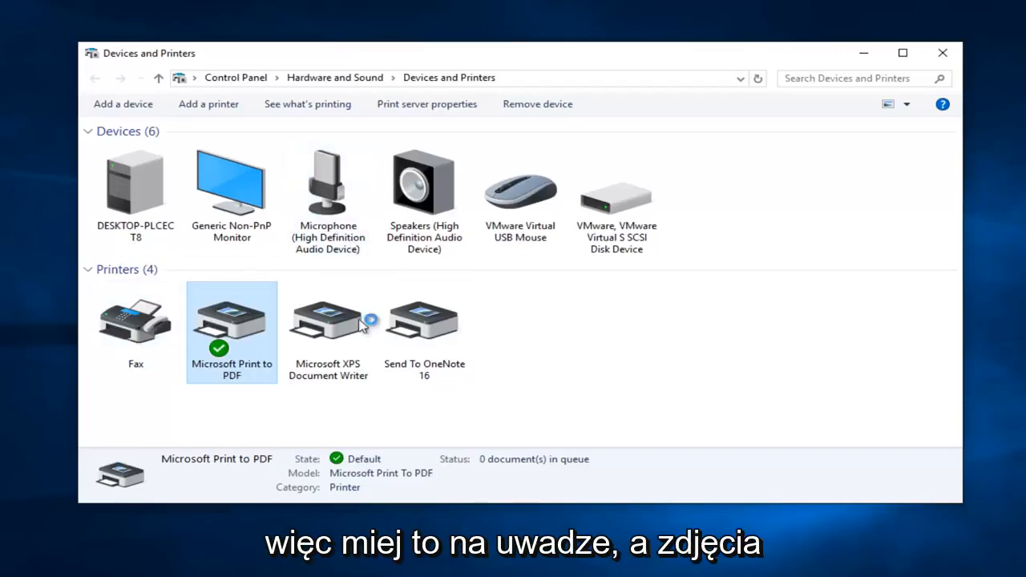
mouse_move(505, 353)
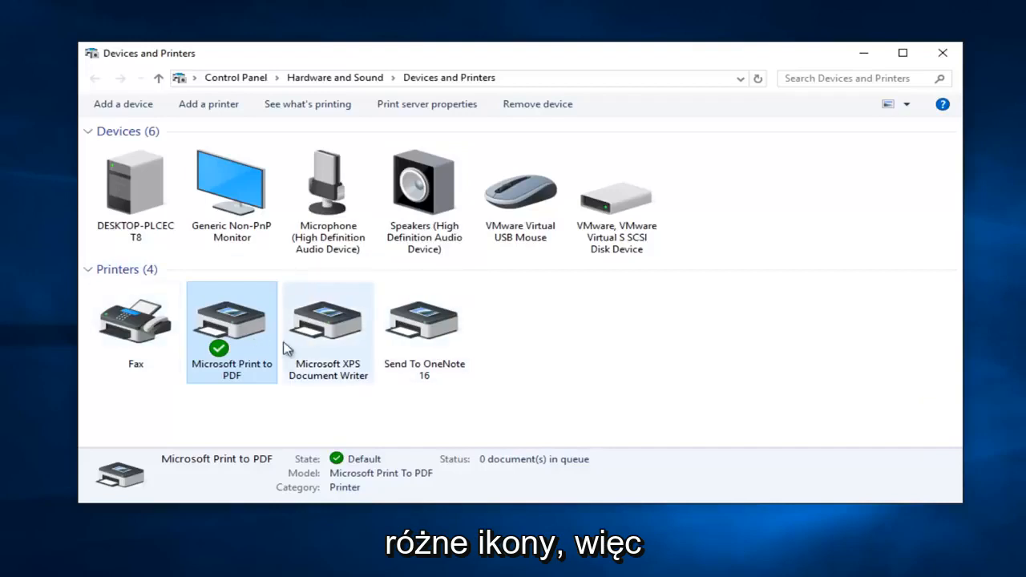
mouse_move(440, 381)
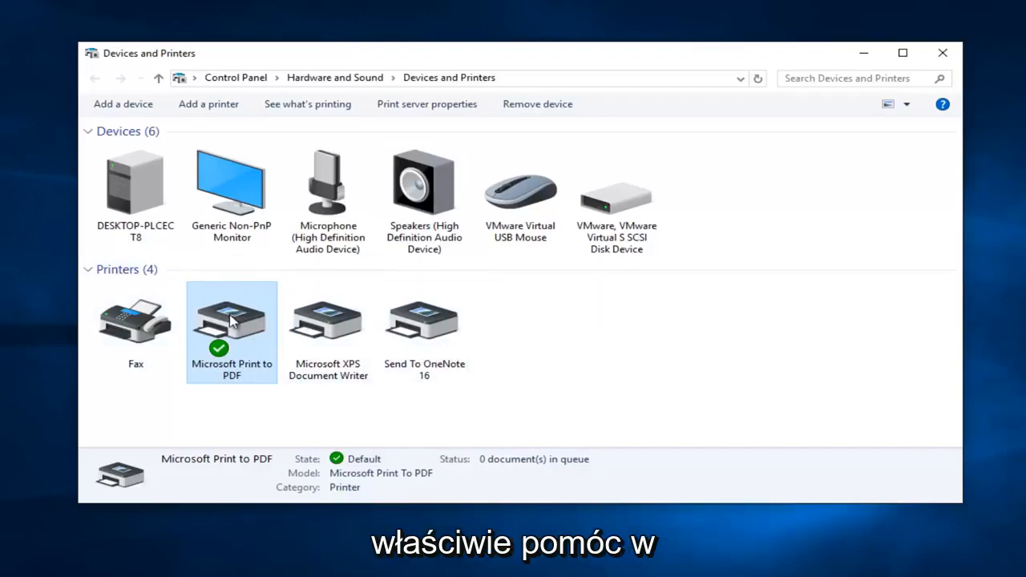
mouse_move(232, 321)
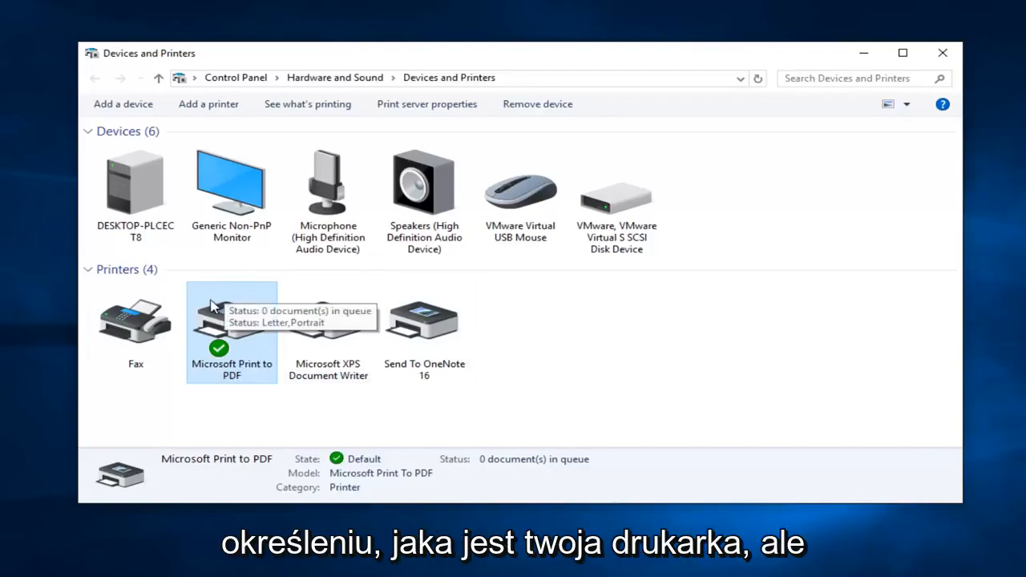
mouse_move(219, 395)
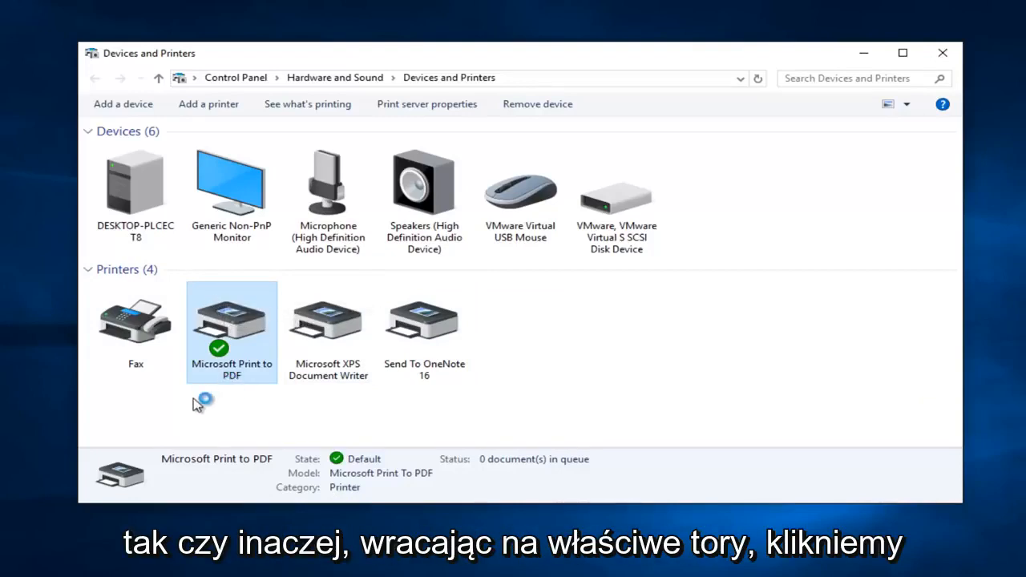
Run Troubleshoot on Microsoft Print to PDF from its context menu
right_click(232, 321)
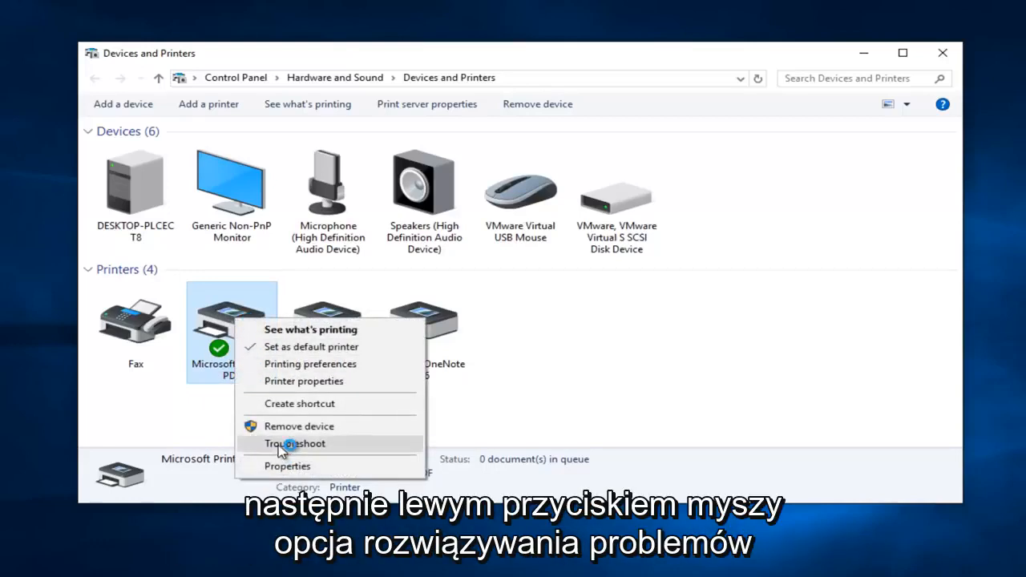
mouse_move(344, 302)
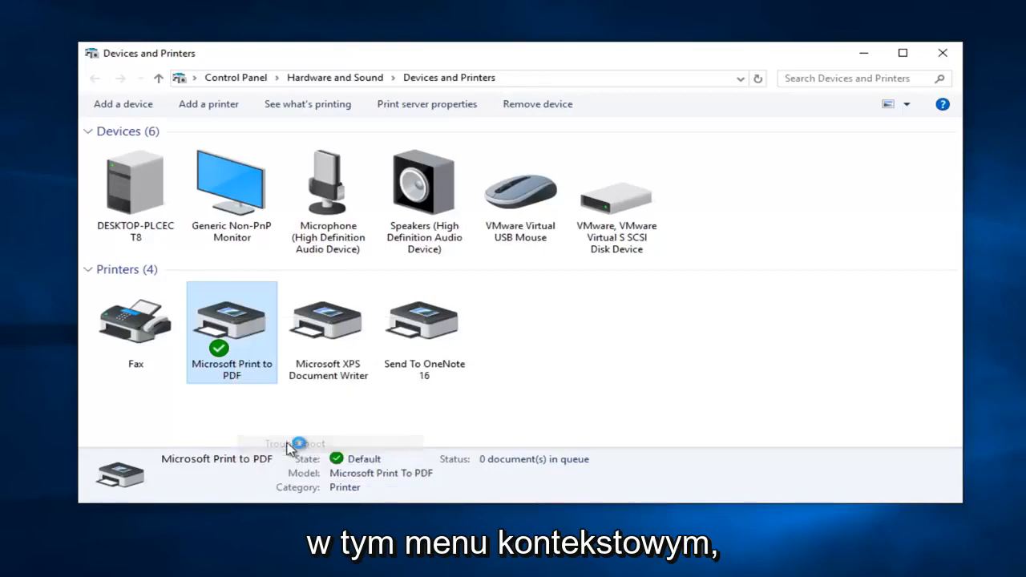
left_click(295, 443)
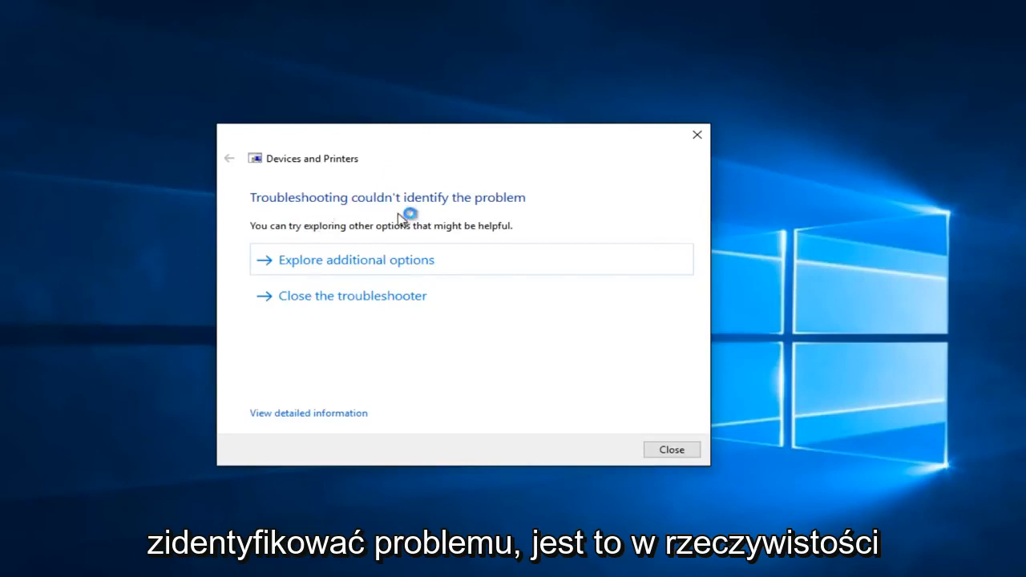
mouse_move(255, 262)
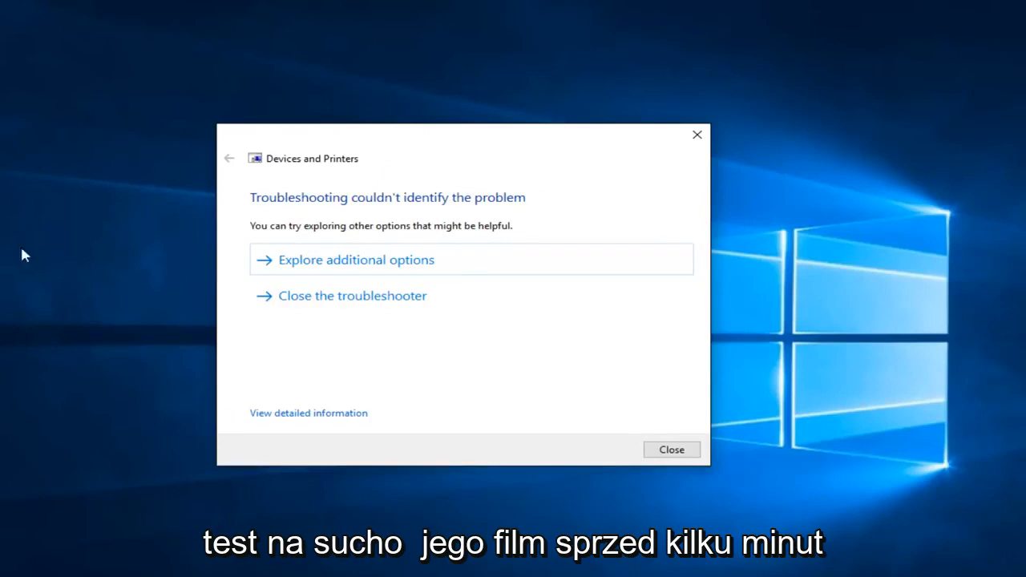
mouse_move(363, 235)
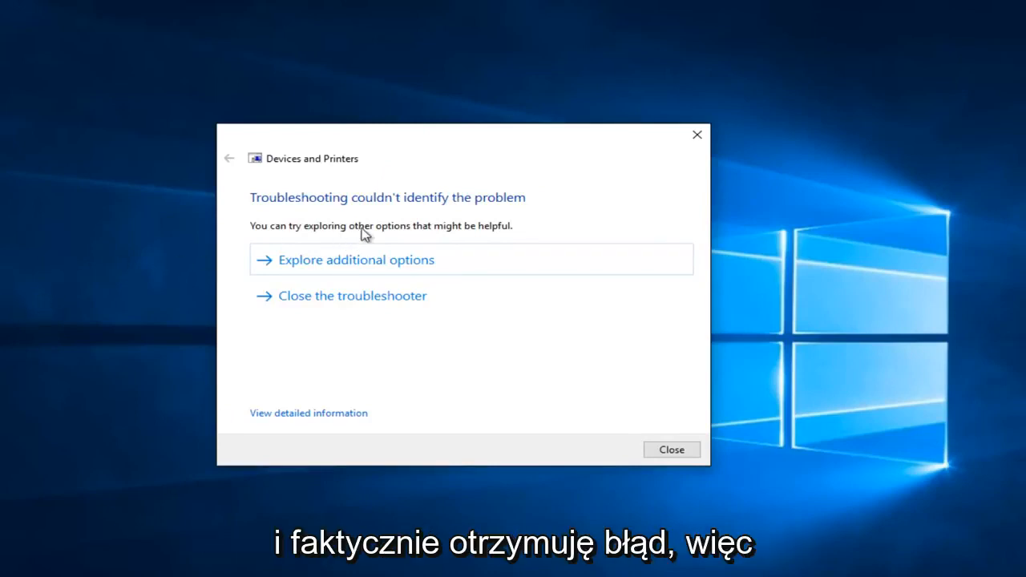
mouse_move(324, 309)
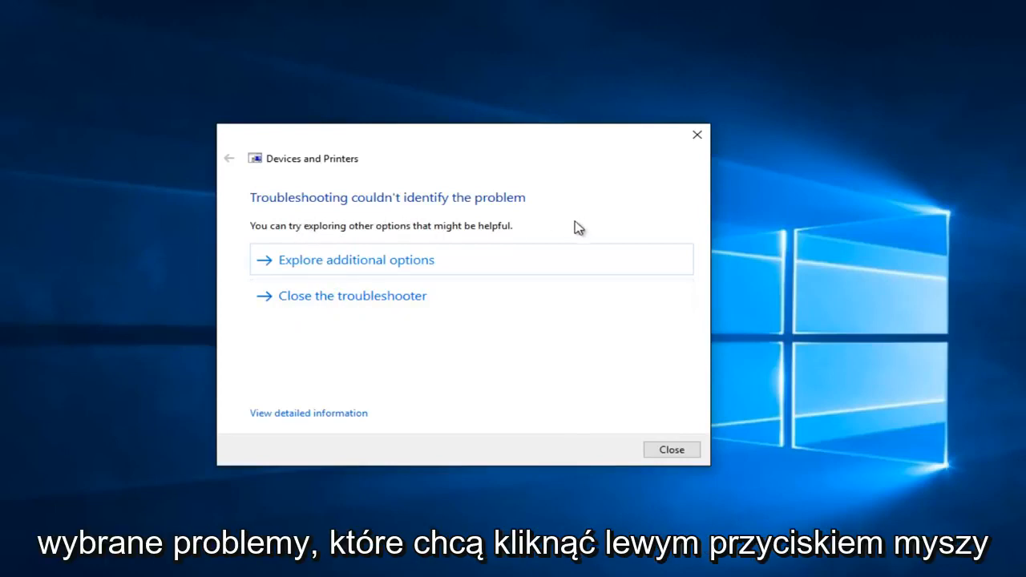
mouse_move(257, 272)
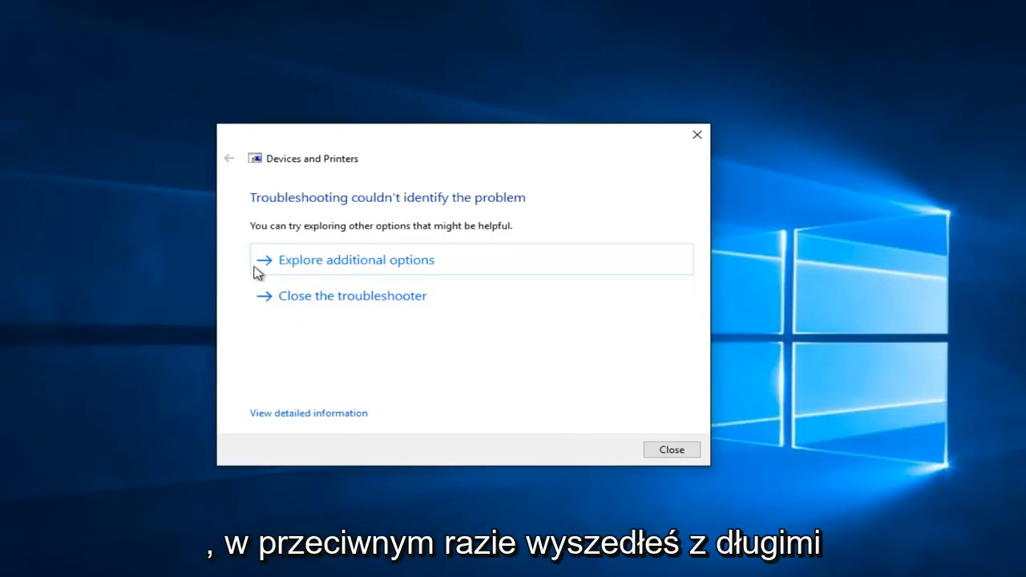
mouse_move(415, 267)
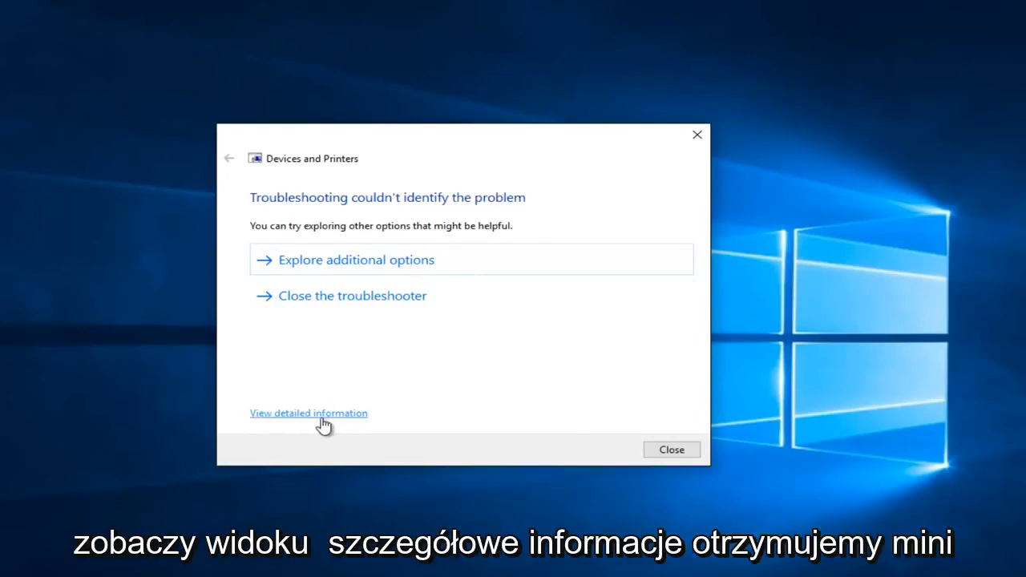
Open the detailed troubleshooting report for Microsoft Print to PDF
left_click(308, 413)
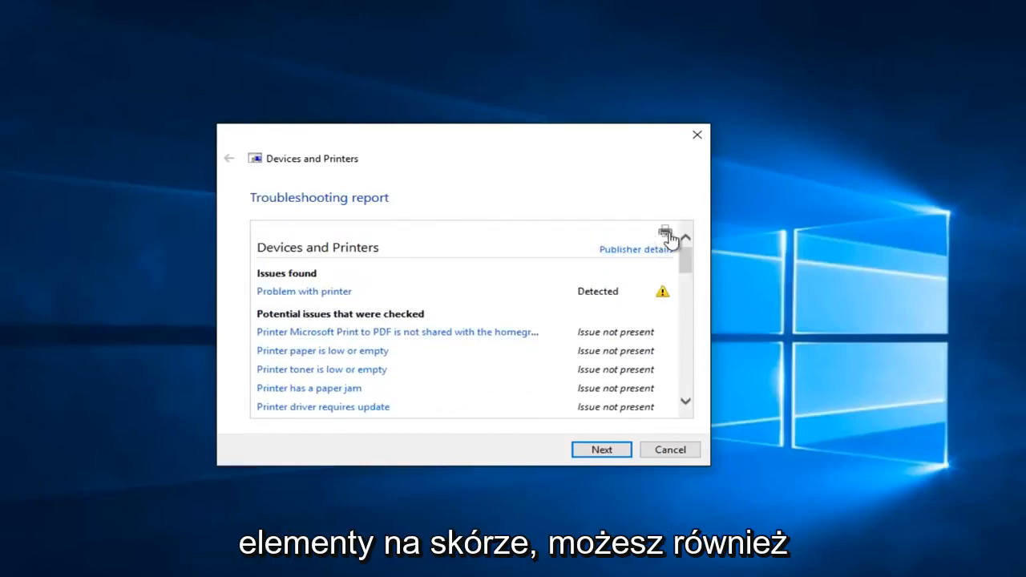
mouse_move(664, 231)
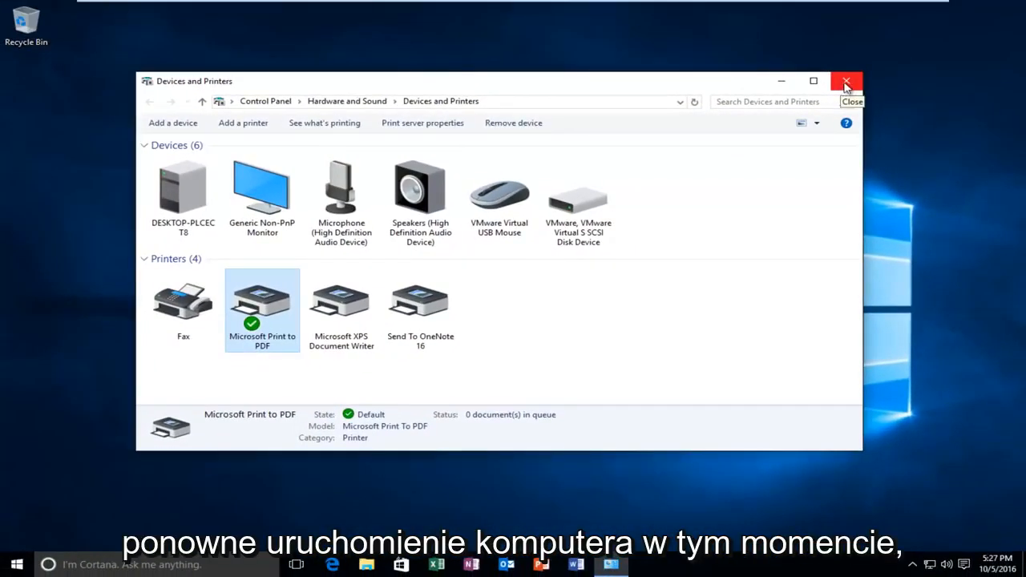
mouse_move(726, 157)
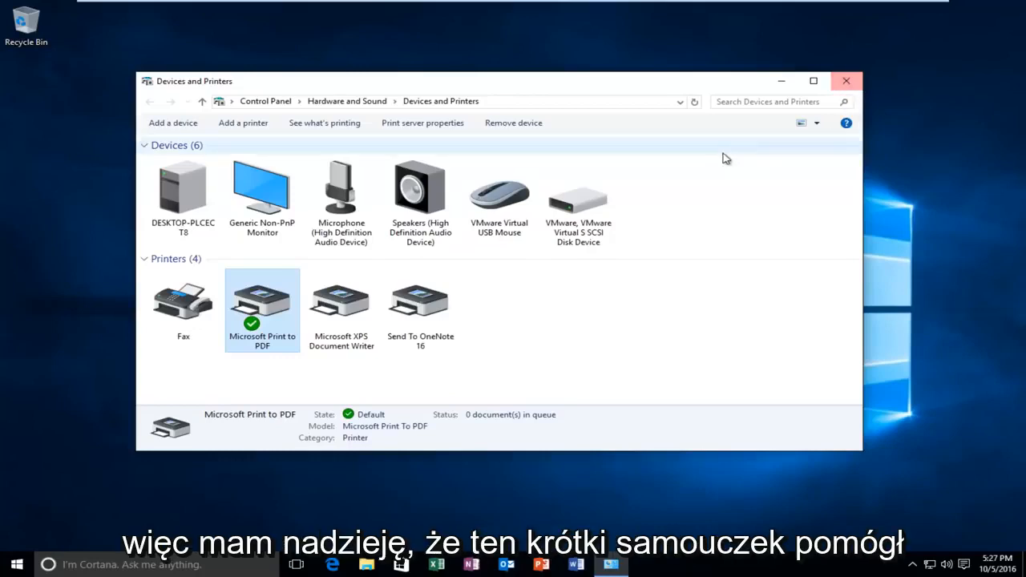
mouse_move(681, 236)
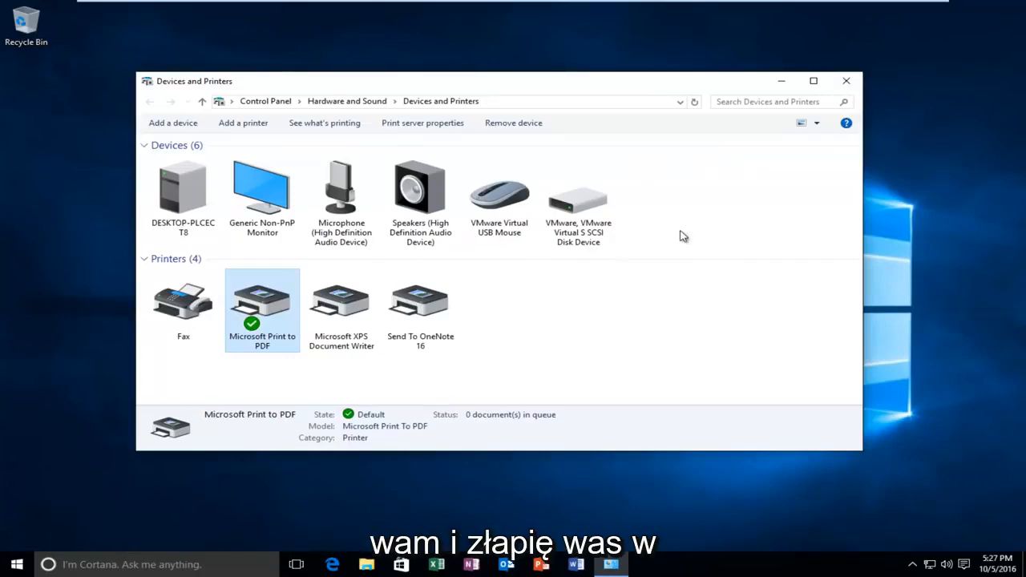